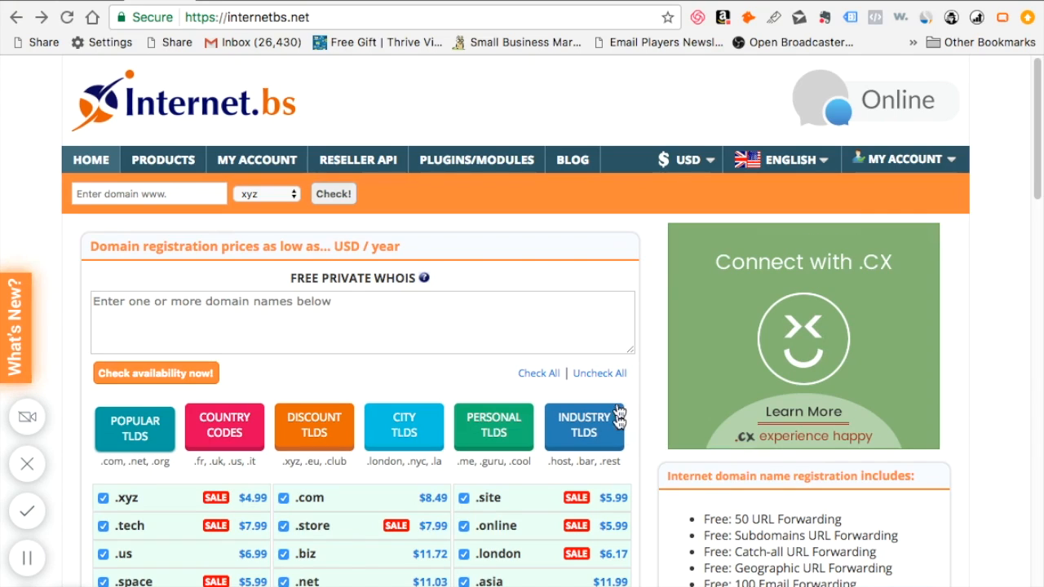
mouse_move(607, 99)
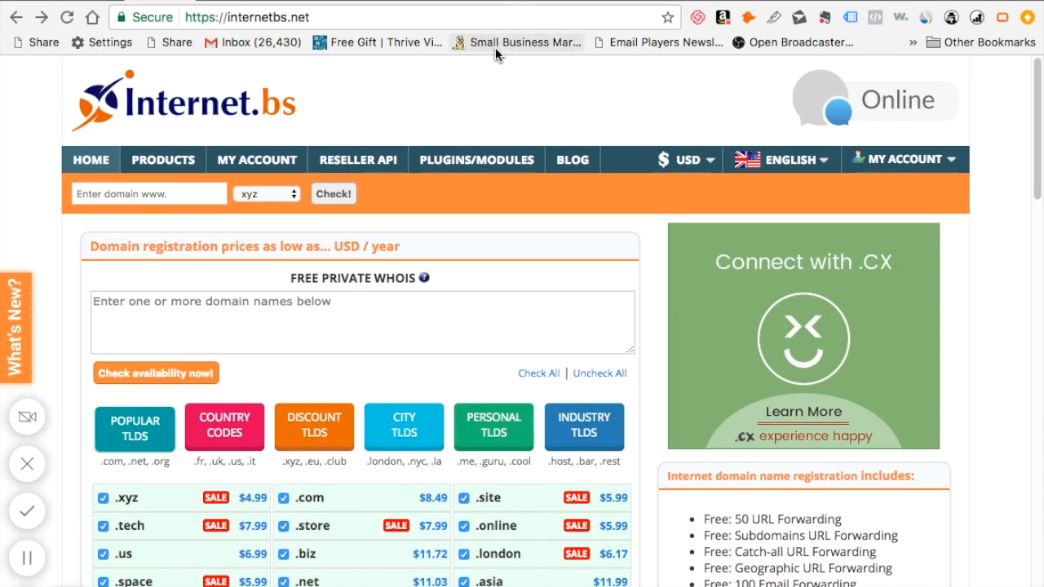
mouse_move(873, 143)
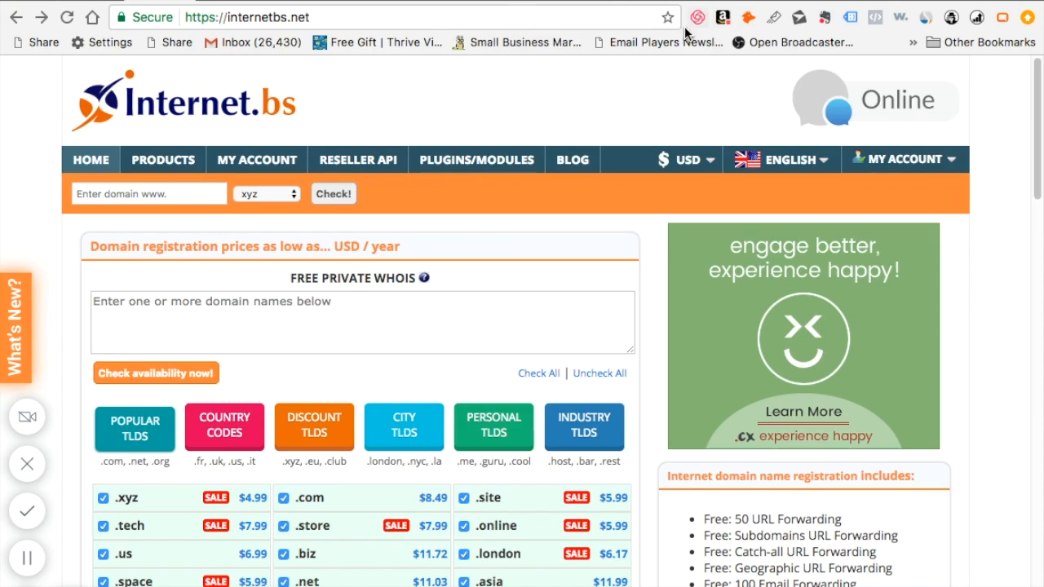
Step: Select yourbookbusiness.com under My Account and reach its Manage selected domains page
left_click(790, 160)
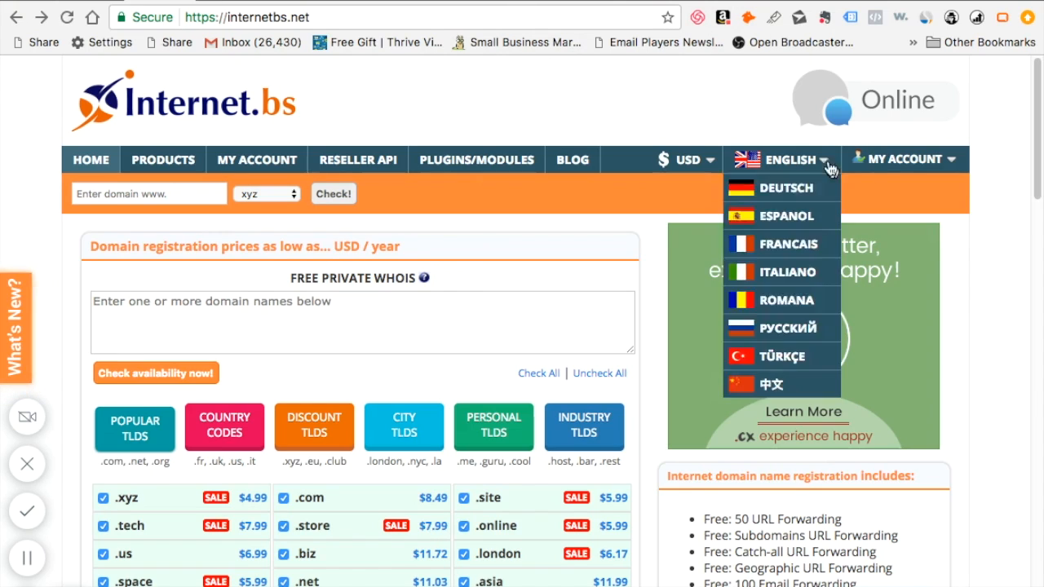
left_click(553, 108)
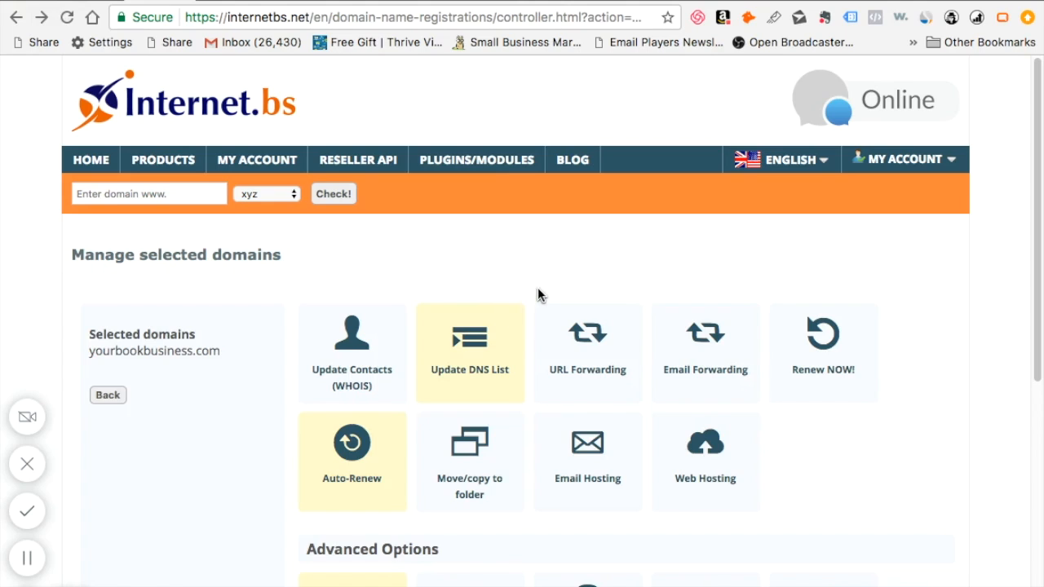
mouse_move(294, 384)
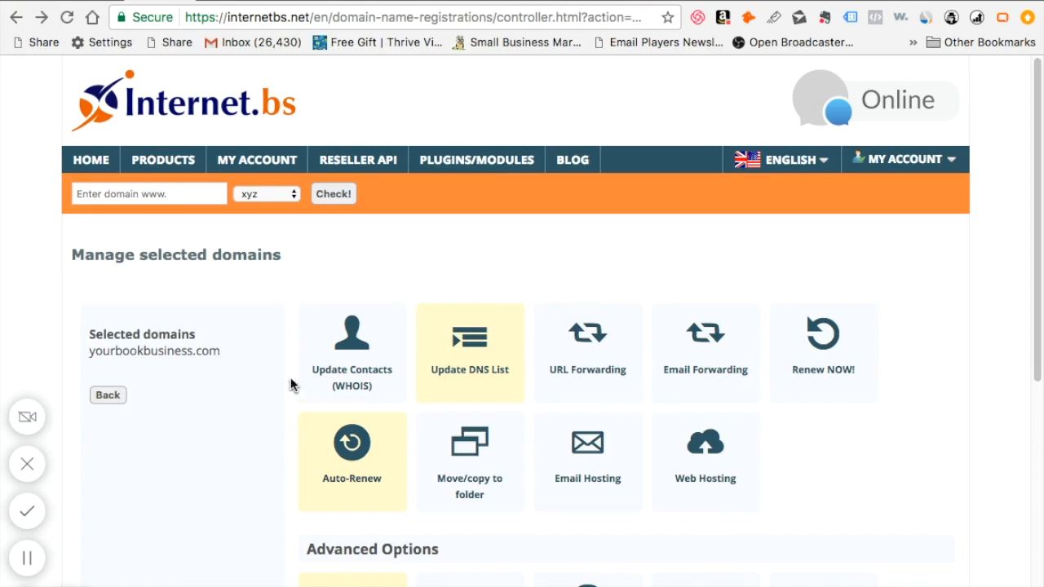
mouse_move(740, 267)
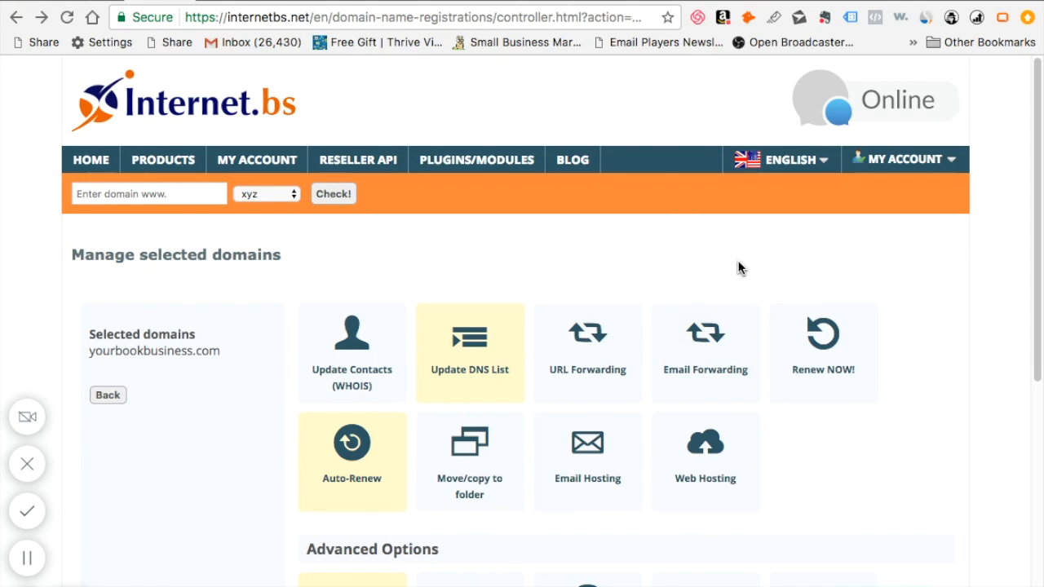
mouse_move(541, 254)
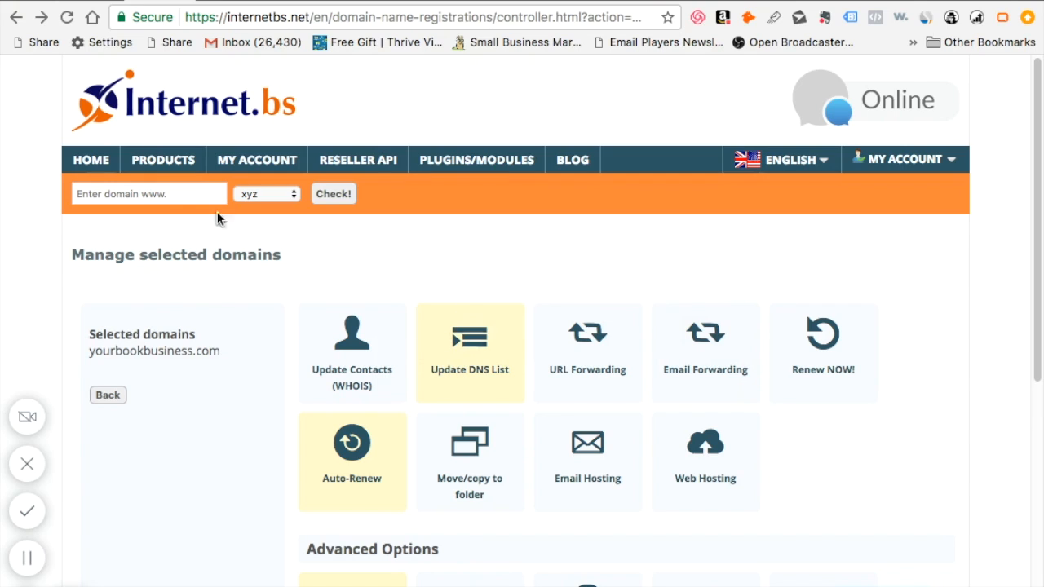
left_click(41, 18)
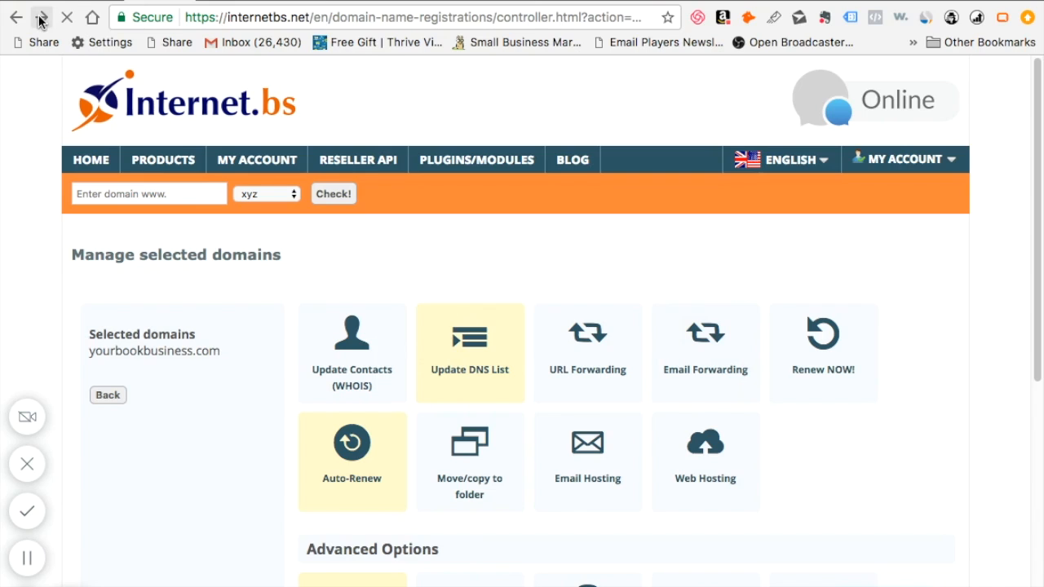
Step: Reach the Nameservers form via Update DNS List, showing ns8327 and ns8328.hostgator.com
left_click(469, 353)
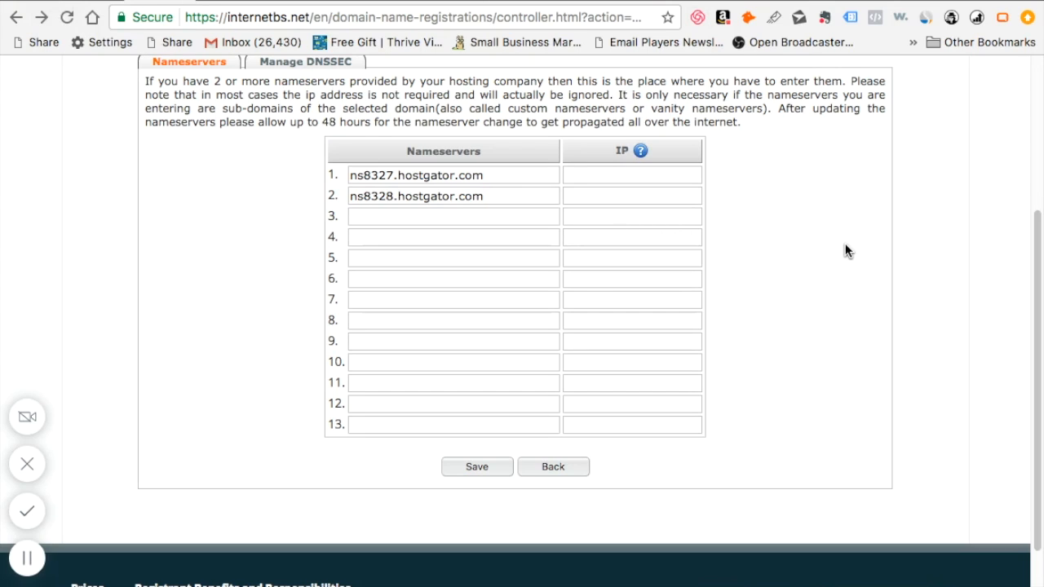
mouse_move(741, 242)
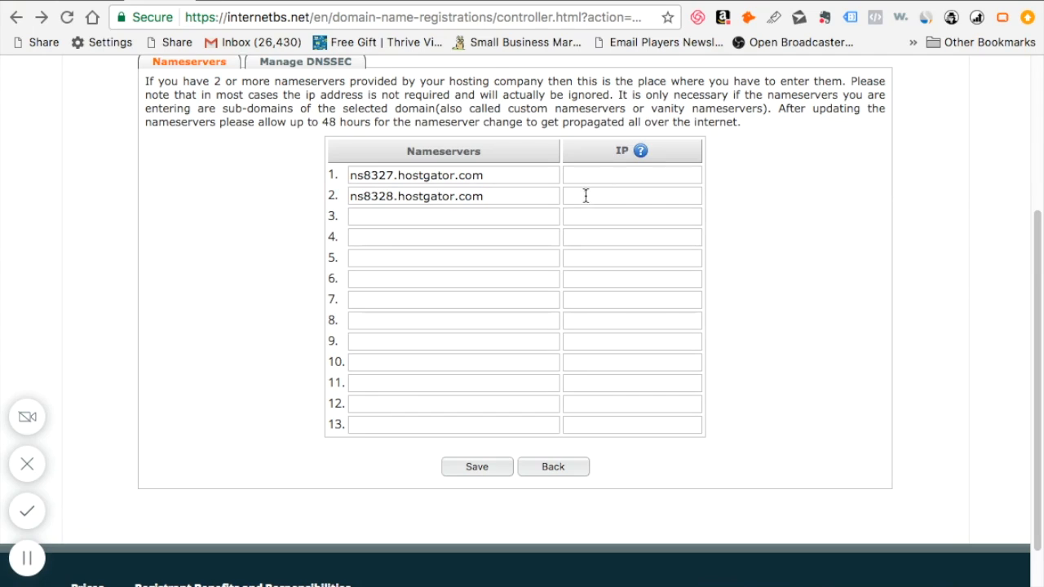
mouse_move(456, 175)
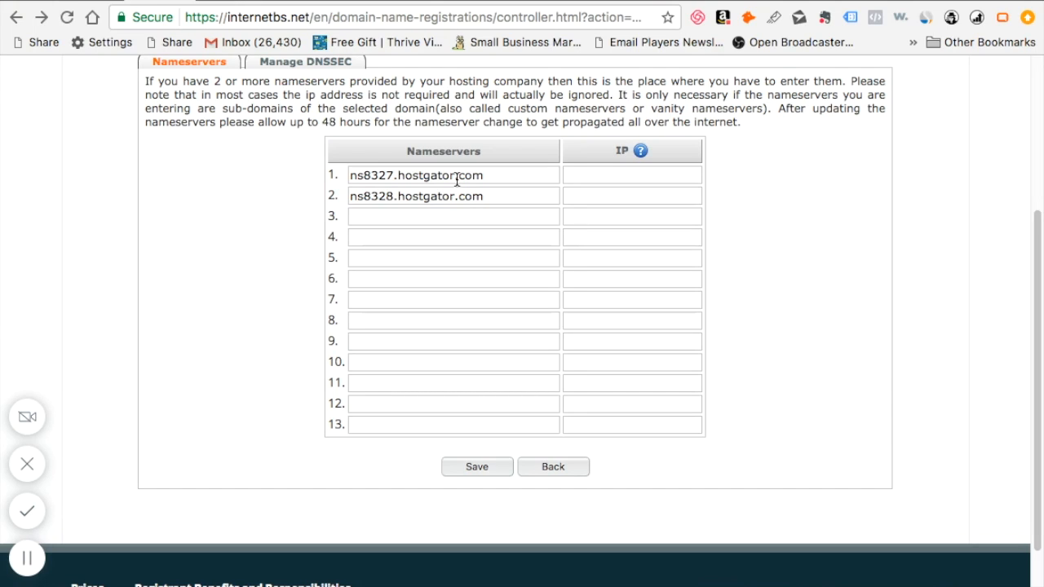
scroll("down", 3)
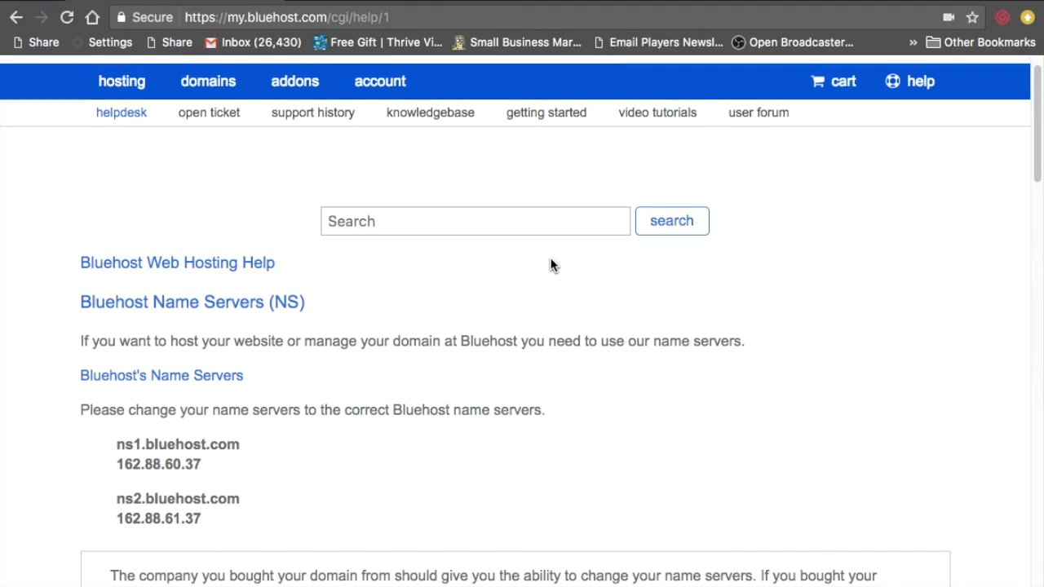
mouse_move(241, 465)
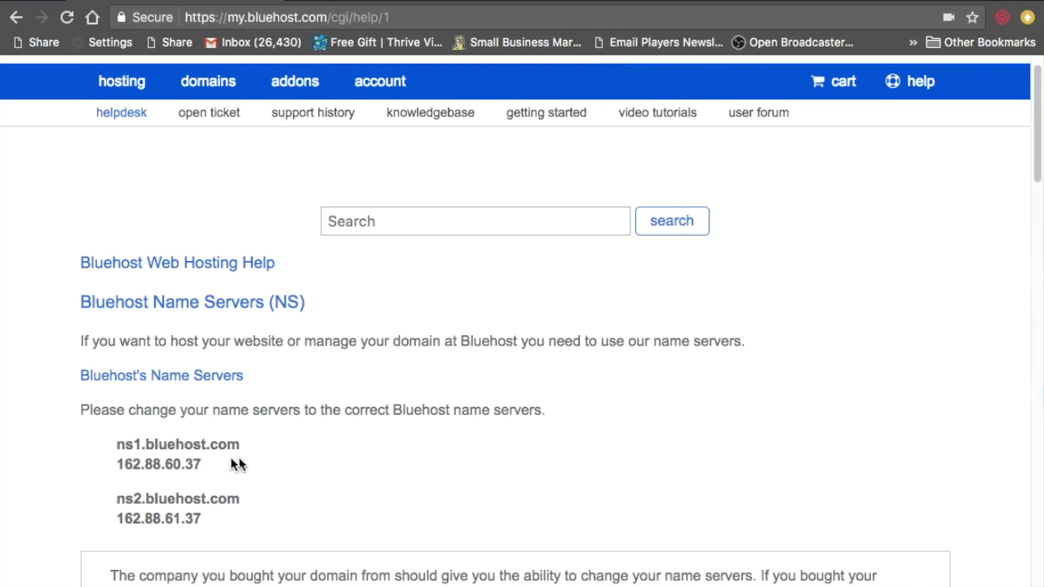
mouse_move(143, 501)
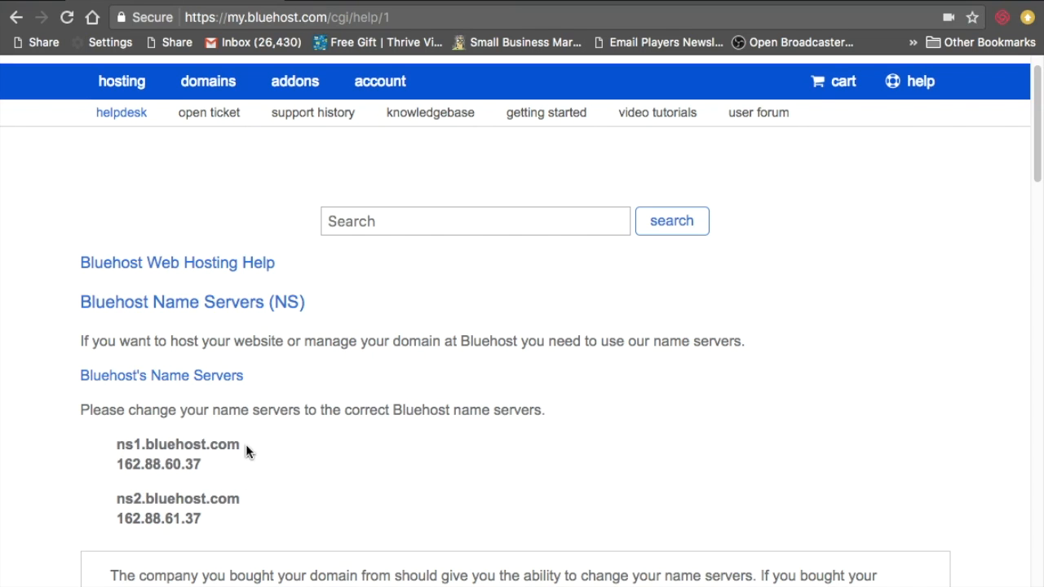
mouse_move(114, 472)
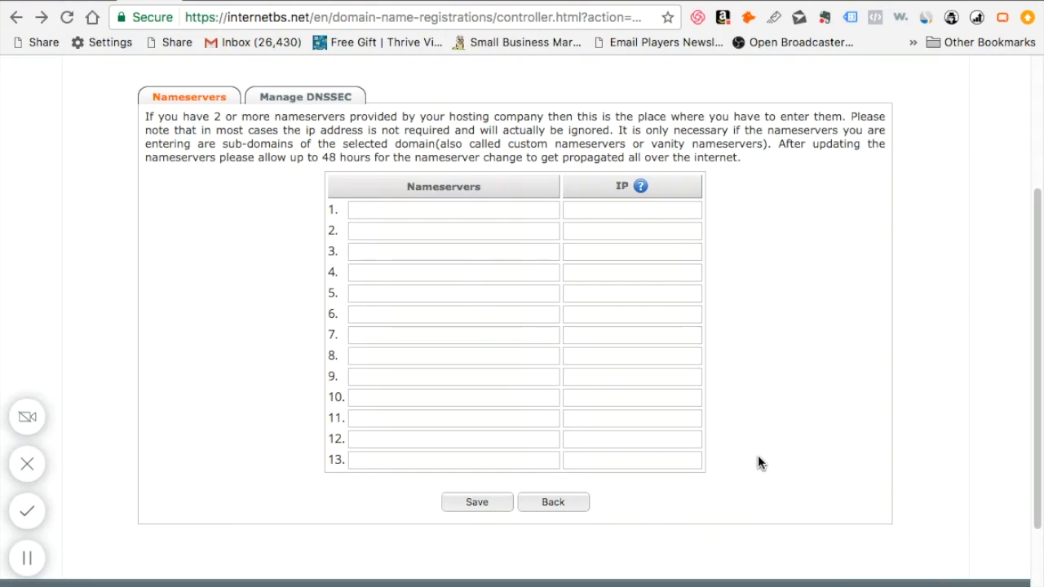
mouse_move(506, 271)
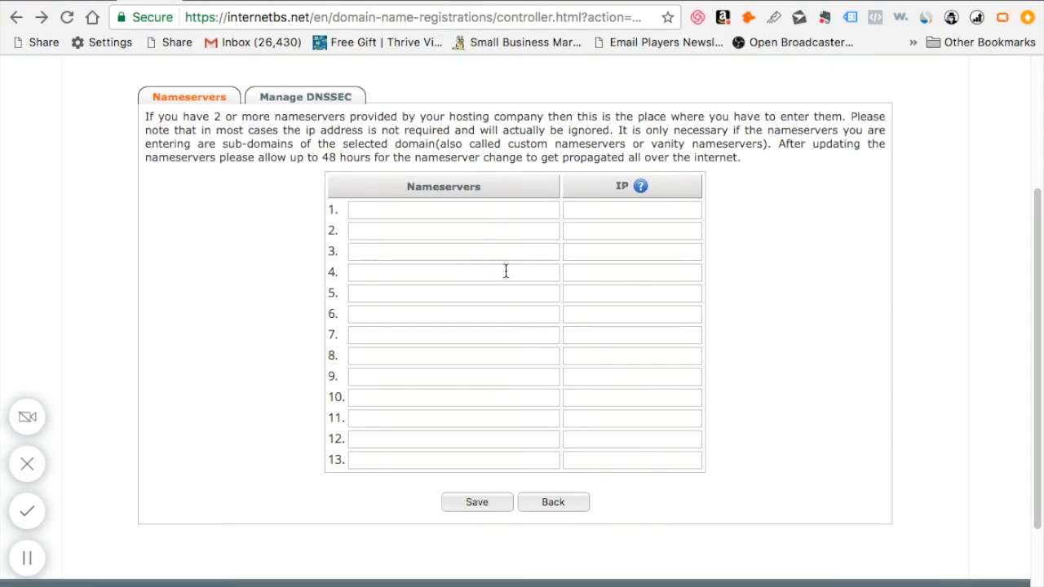
Step: Clear both hostgator.com entries, leaving the first and second nameserver rows empty
left_click(454, 209)
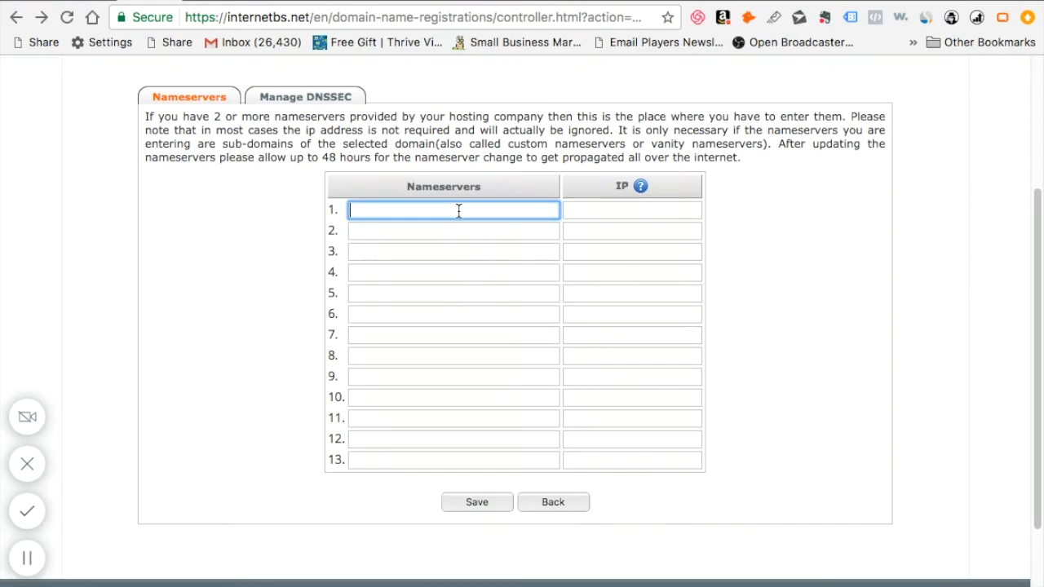
left_click(454, 230)
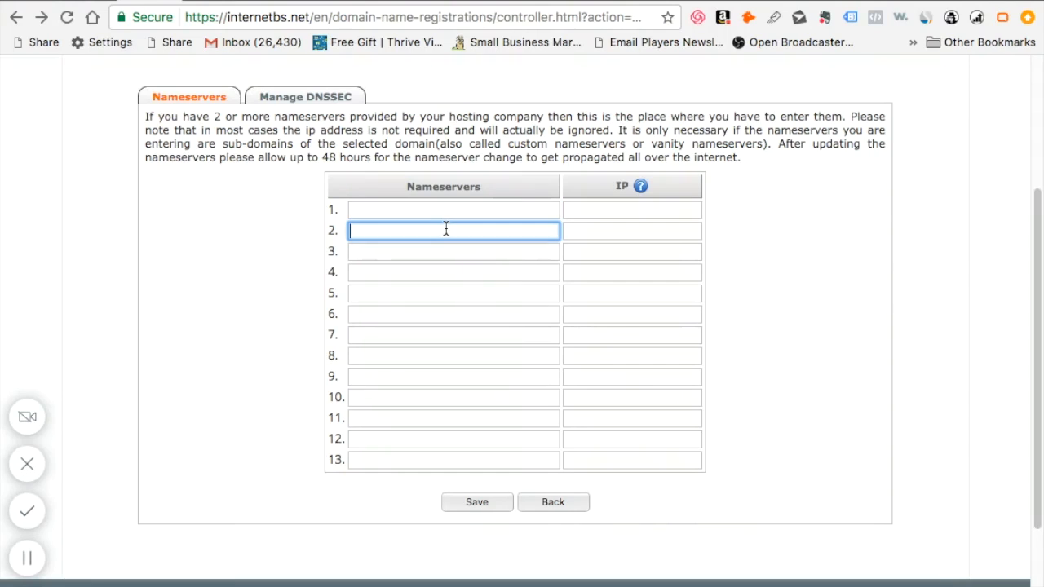
left_click(454, 209)
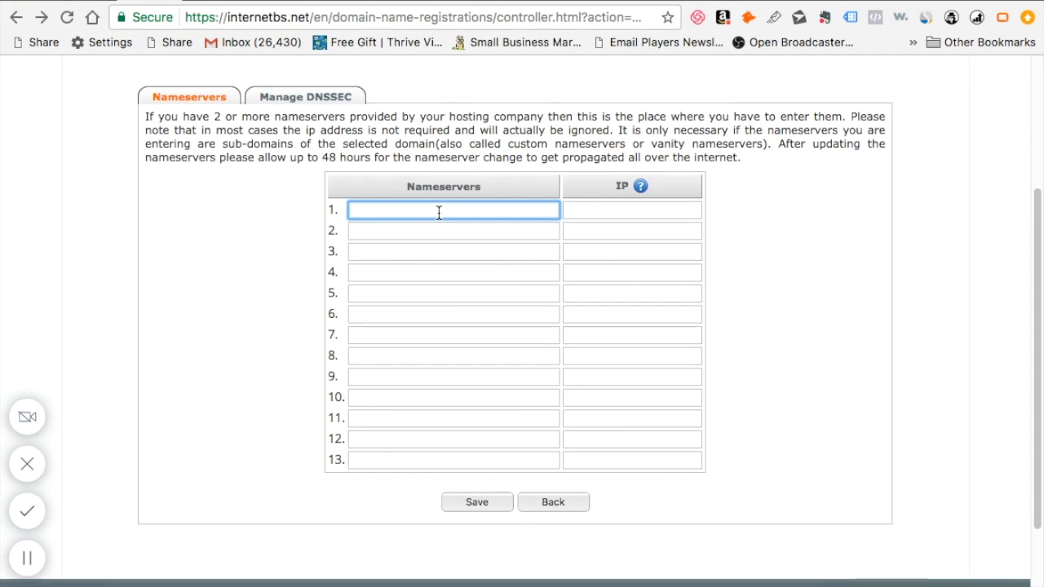
mouse_move(633, 183)
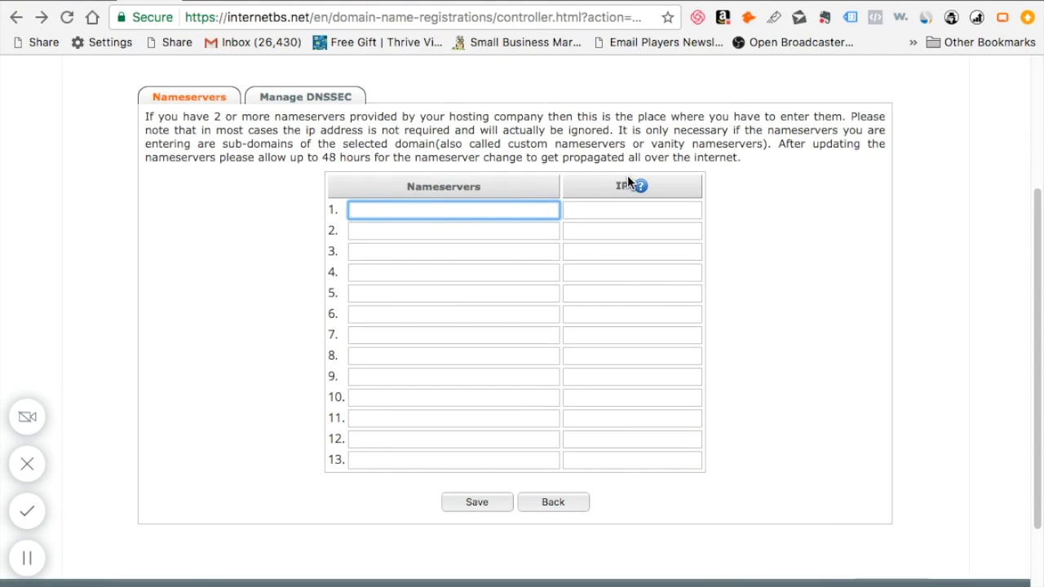
mouse_move(643, 186)
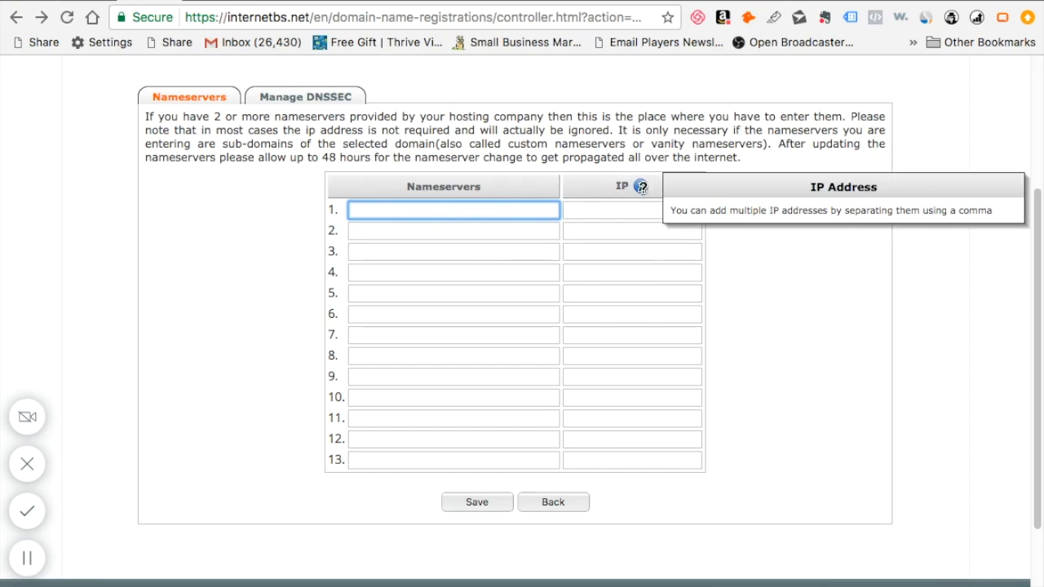
mouse_move(447, 225)
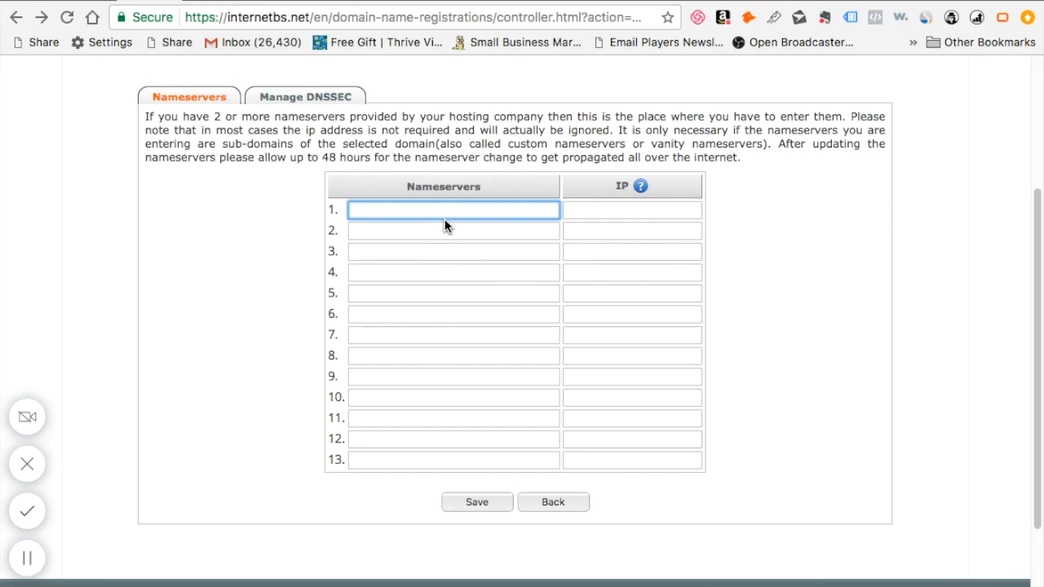
mouse_move(477, 506)
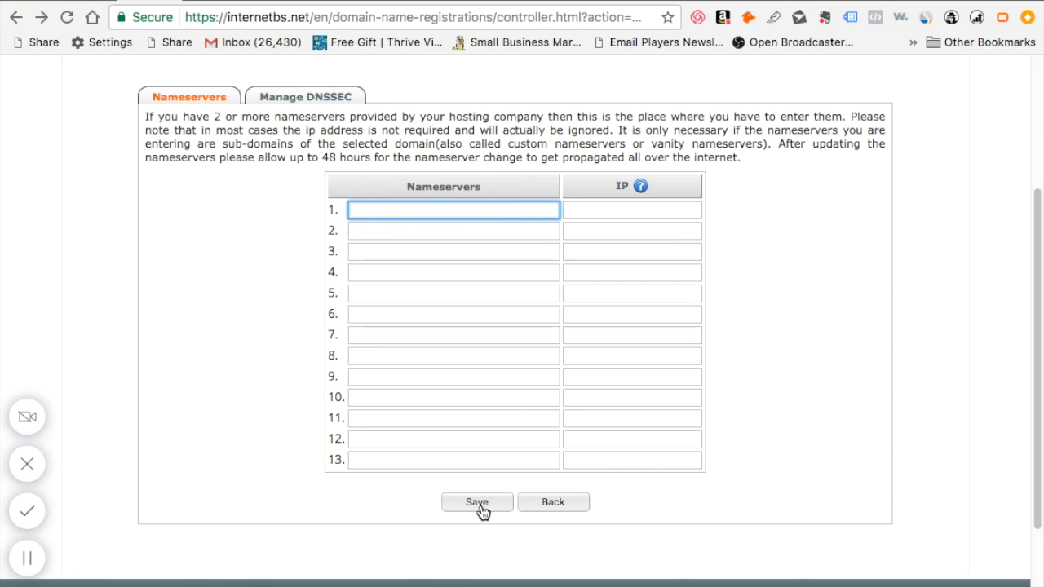
mouse_move(910, 411)
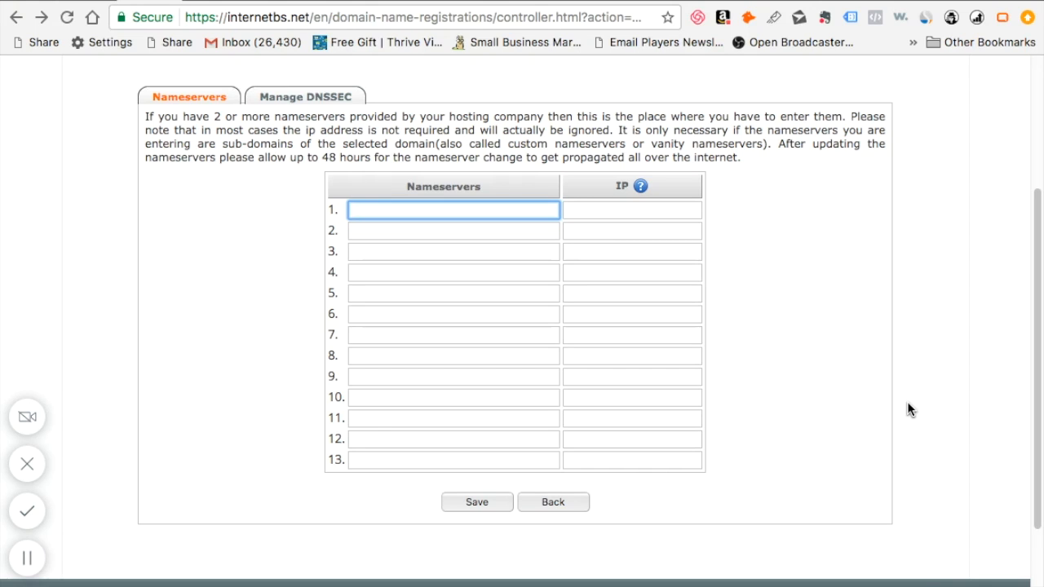
mouse_move(26, 513)
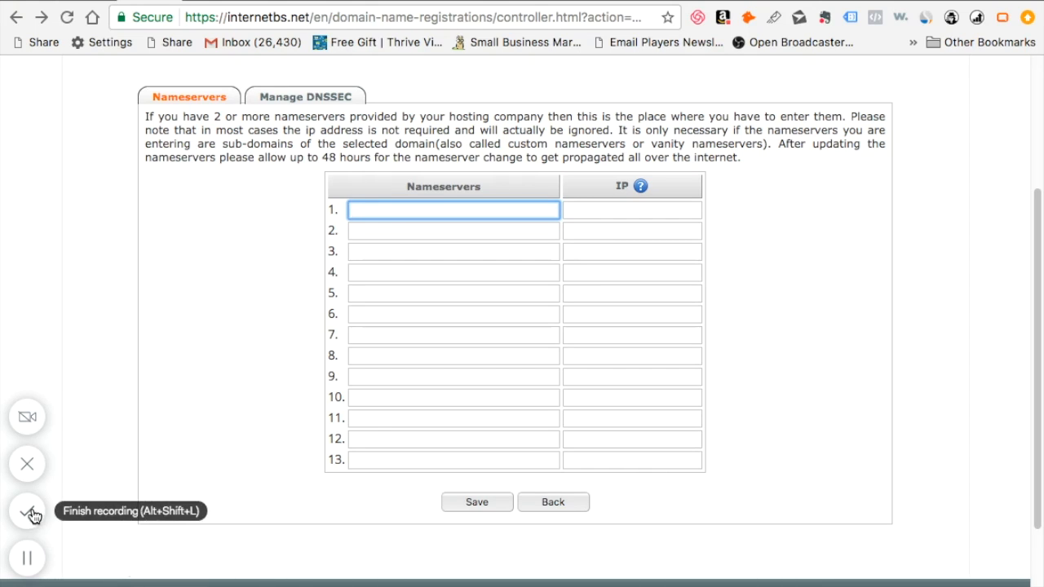